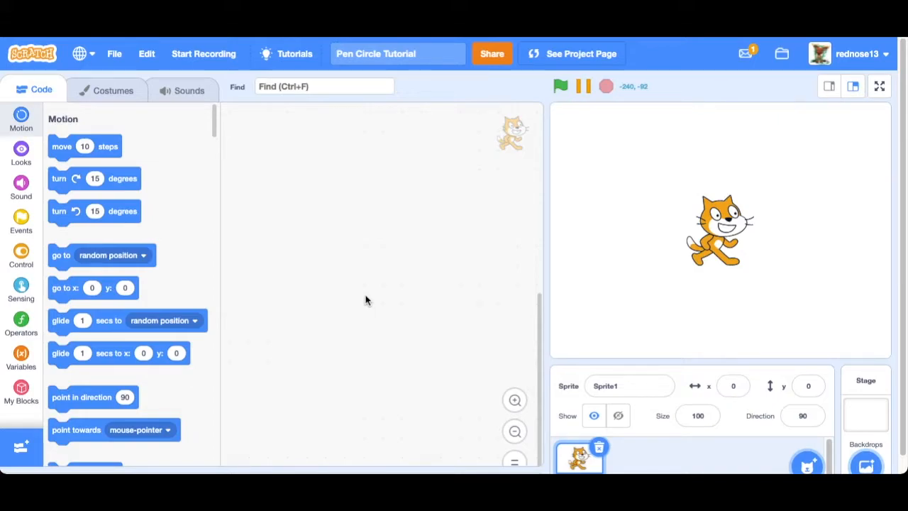
pyautogui.moveTo(380, 326)
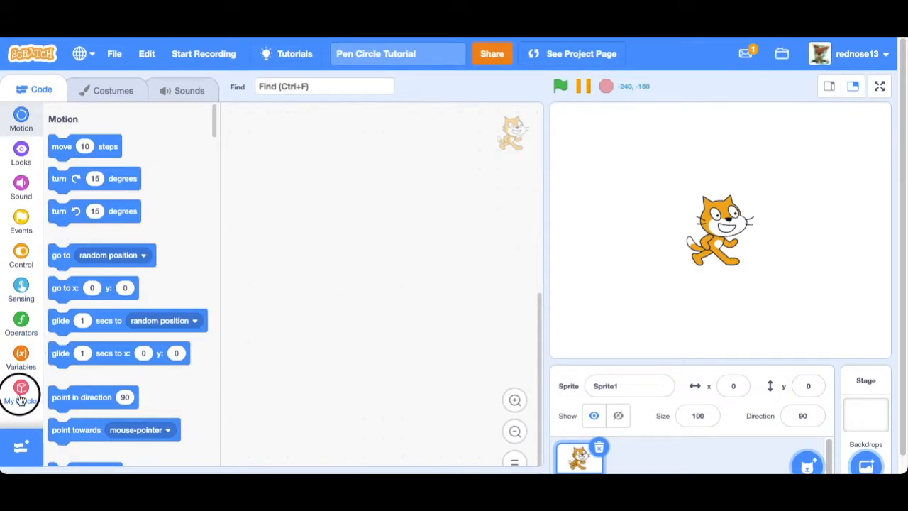
# Step: Define a new block Circle with a number input named Size, set to run without screen refresh
pyautogui.click(20, 394)
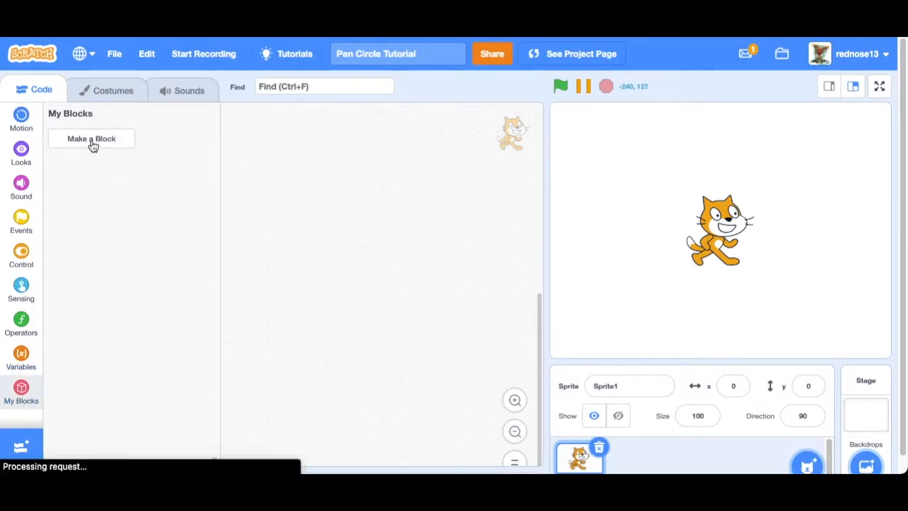
pyautogui.click(91, 139)
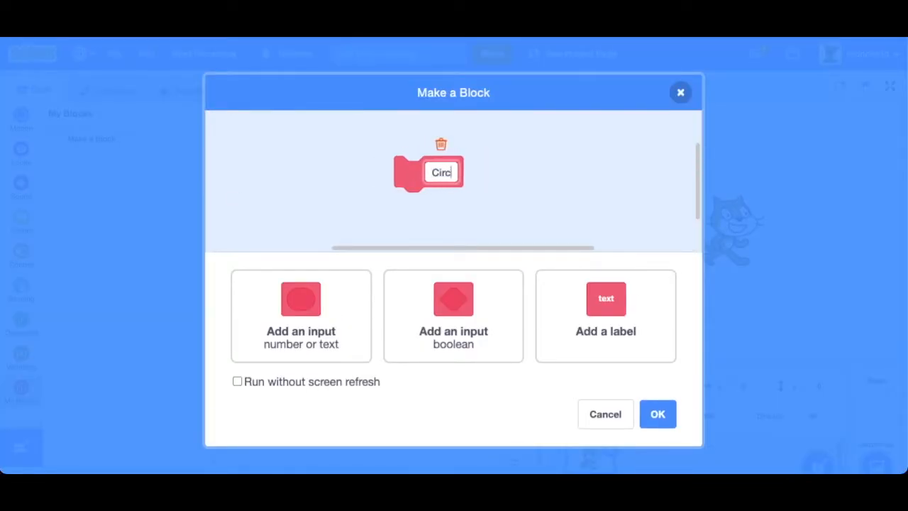
pyautogui.click(301, 315)
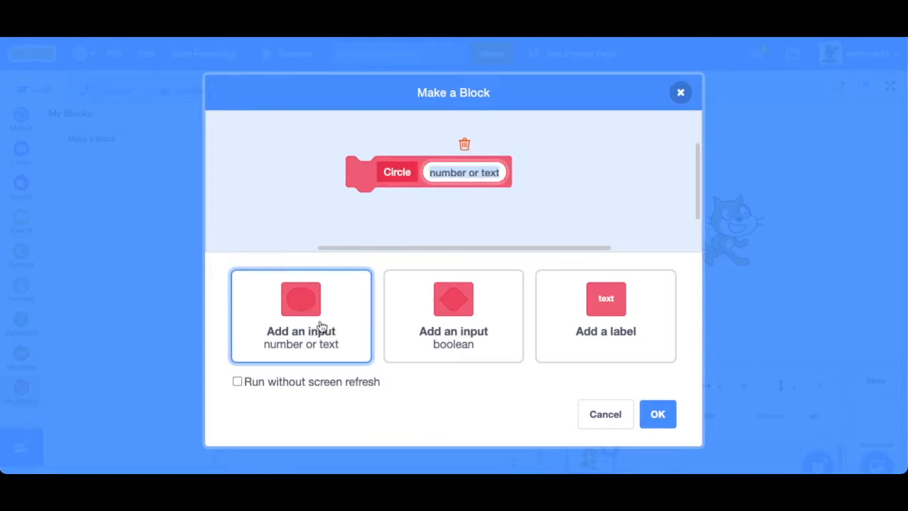
pyautogui.write('Size')
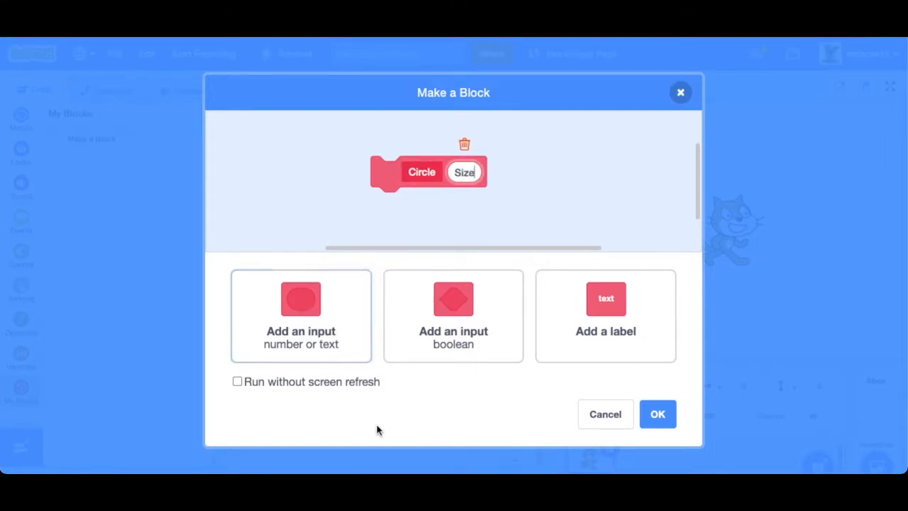
pyautogui.click(237, 381)
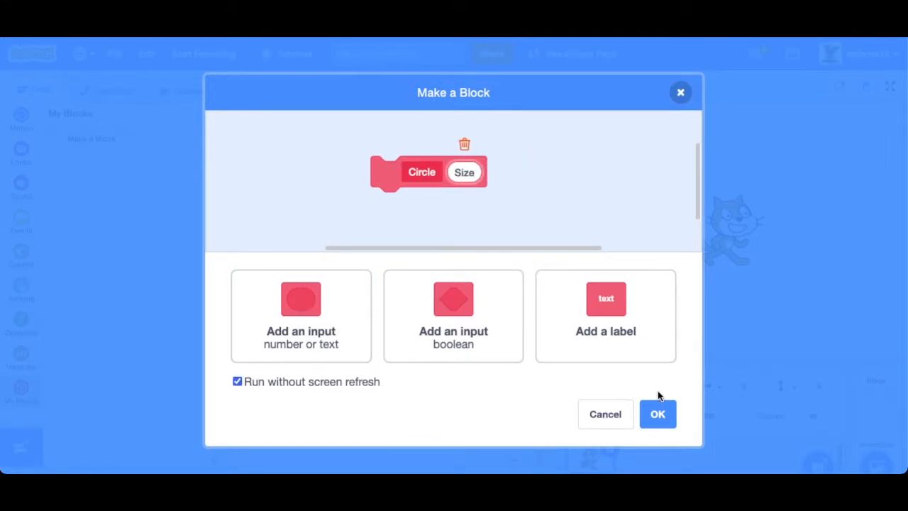
pyautogui.click(656, 414)
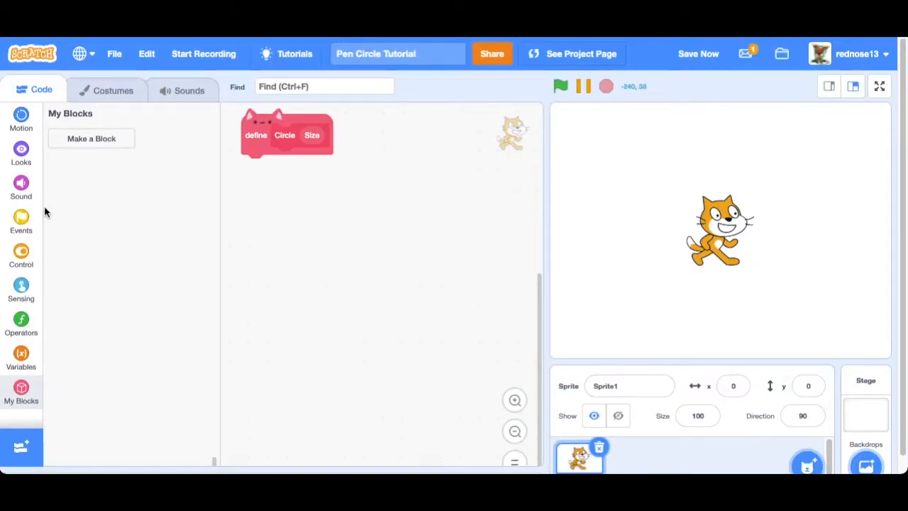
pyautogui.moveTo(29, 226)
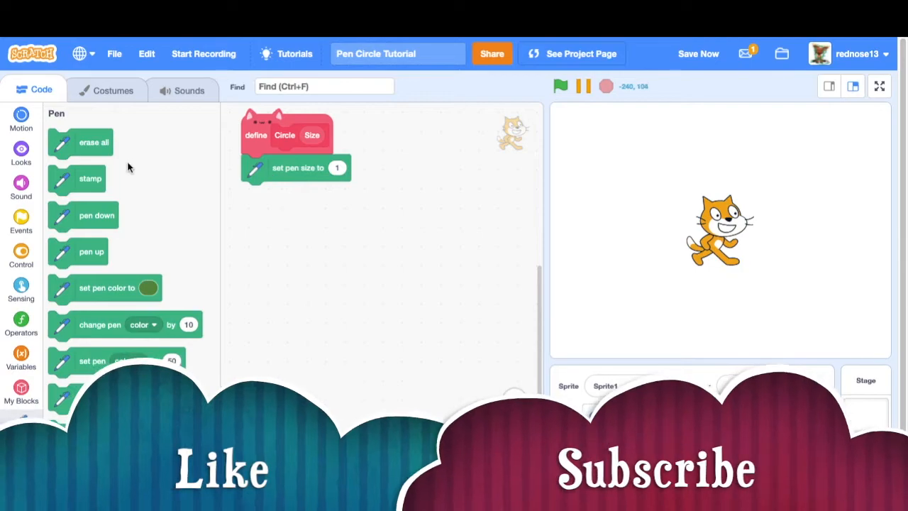
# Step: Under define Circle add pen up, erase all, go to x:0 y:0 and point in direction 0
pyautogui.moveTo(91, 251); pyautogui.dragTo(292, 204)
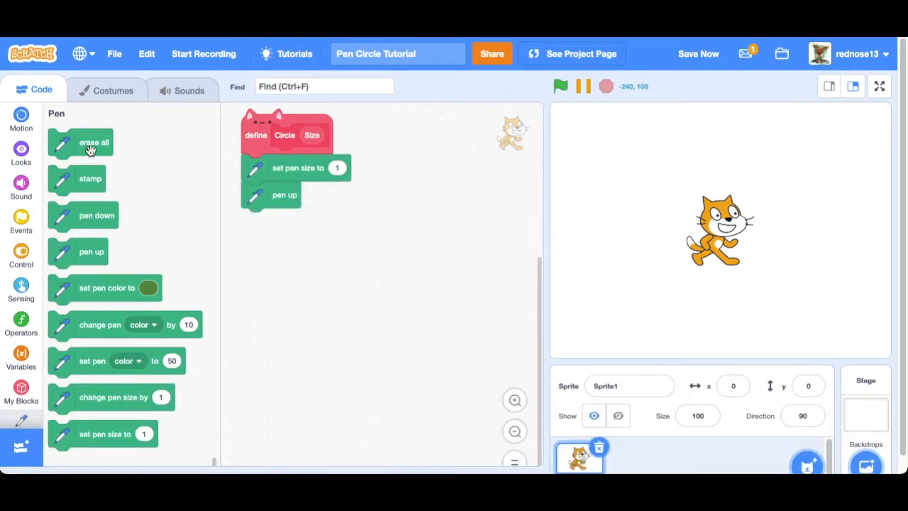
pyautogui.moveTo(93, 142); pyautogui.dragTo(286, 221)
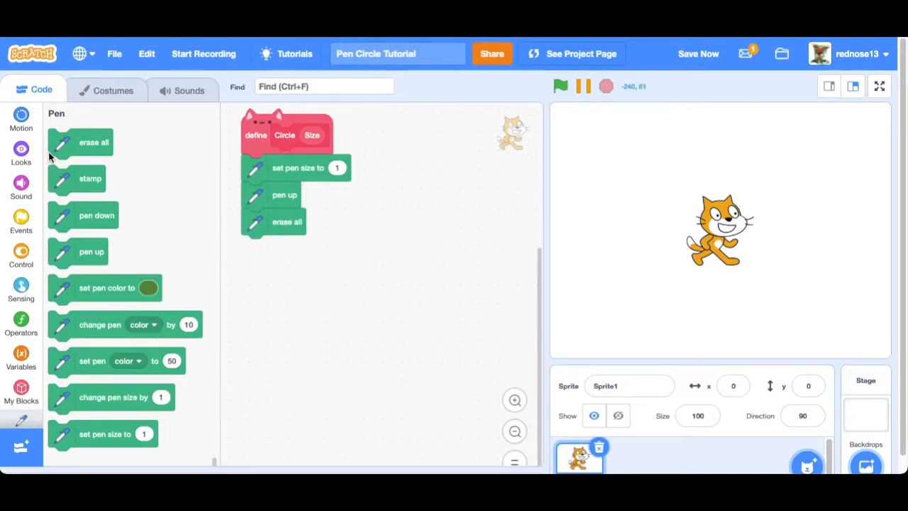
pyautogui.click(22, 119)
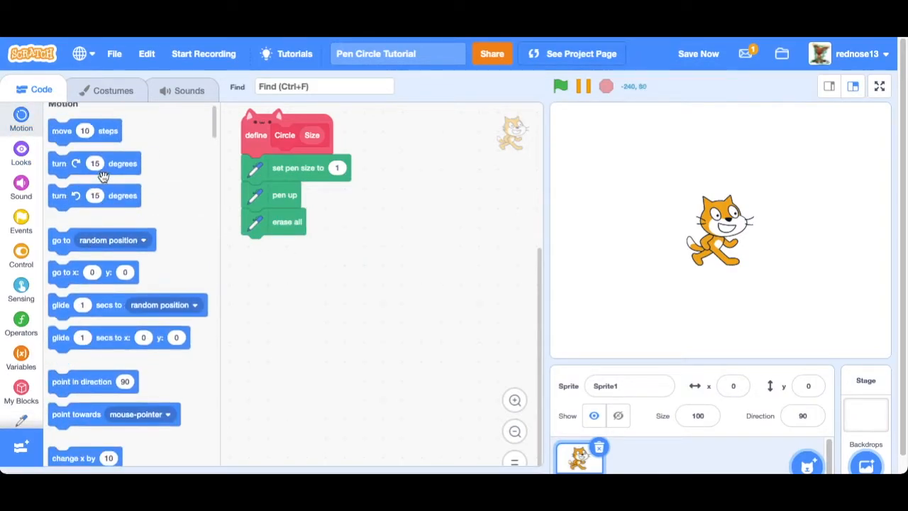
pyautogui.moveTo(92, 272); pyautogui.dragTo(286, 246)
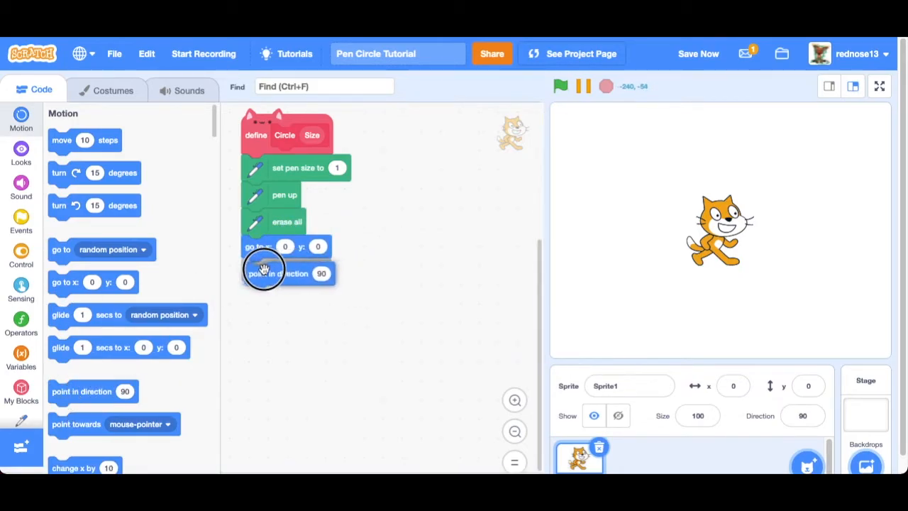
pyautogui.click(321, 272)
pyautogui.write('0')
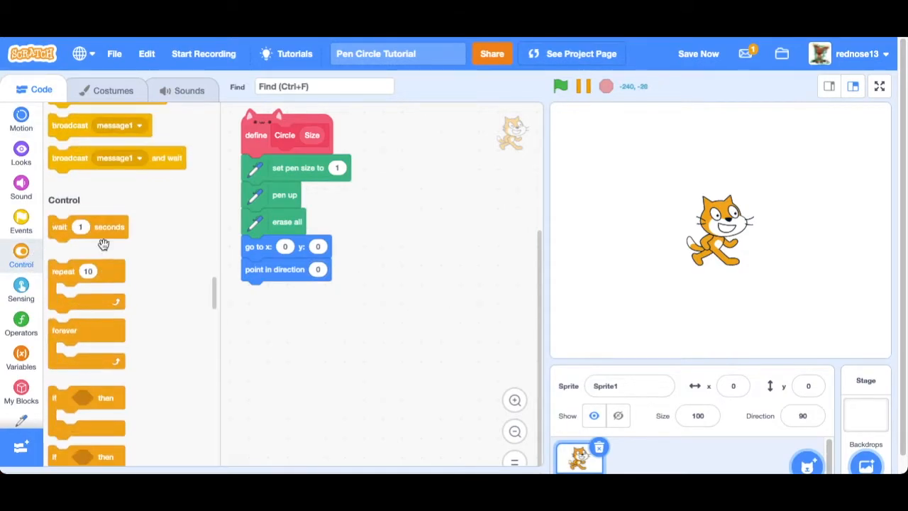
# Step: Add a repeat 360 loop with move Size steps, pen down and pen up, and lower the cat on the stage
pyautogui.moveTo(88, 271); pyautogui.dragTo(276, 292)
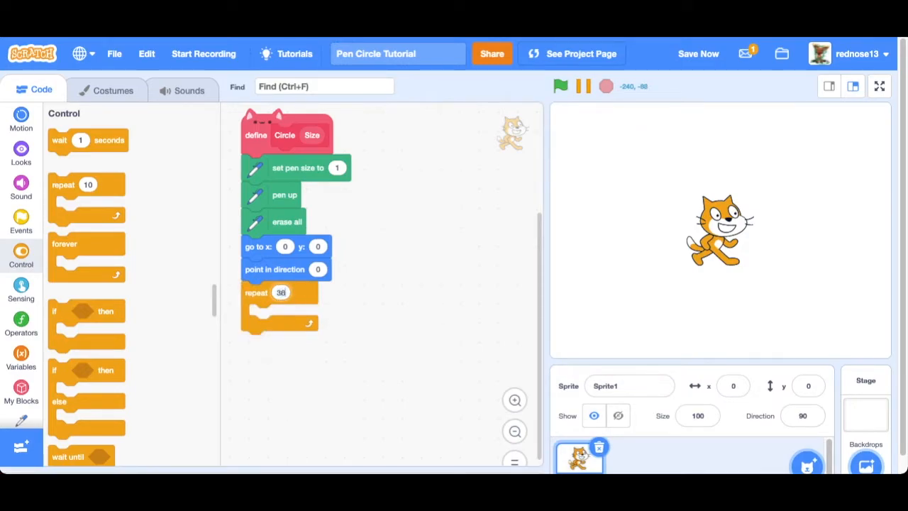
pyautogui.write('360')
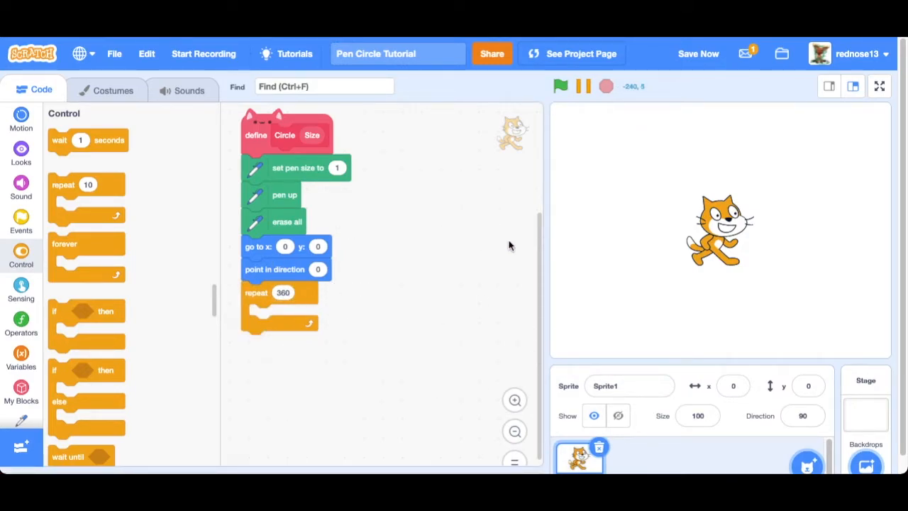
pyautogui.moveTo(536, 254)
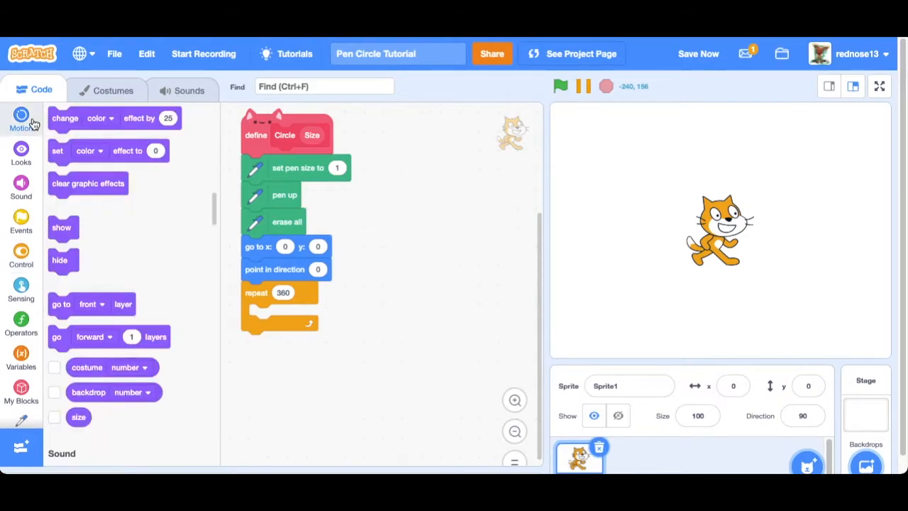
pyautogui.click(20, 119)
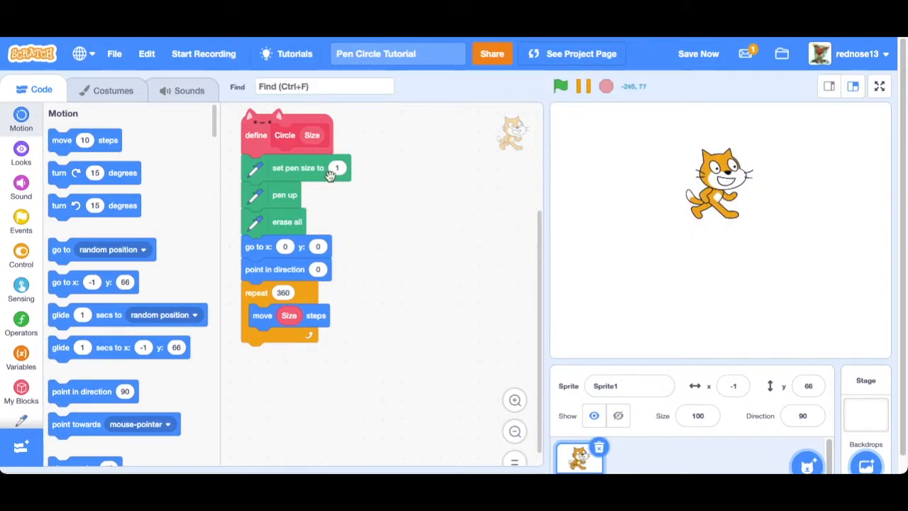
pyautogui.click(20, 357)
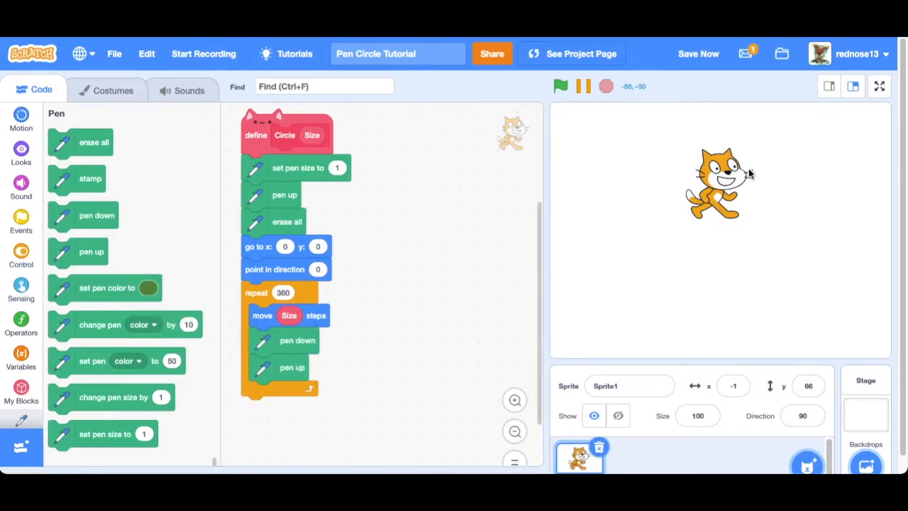
pyautogui.moveTo(716, 182); pyautogui.dragTo(724, 252)
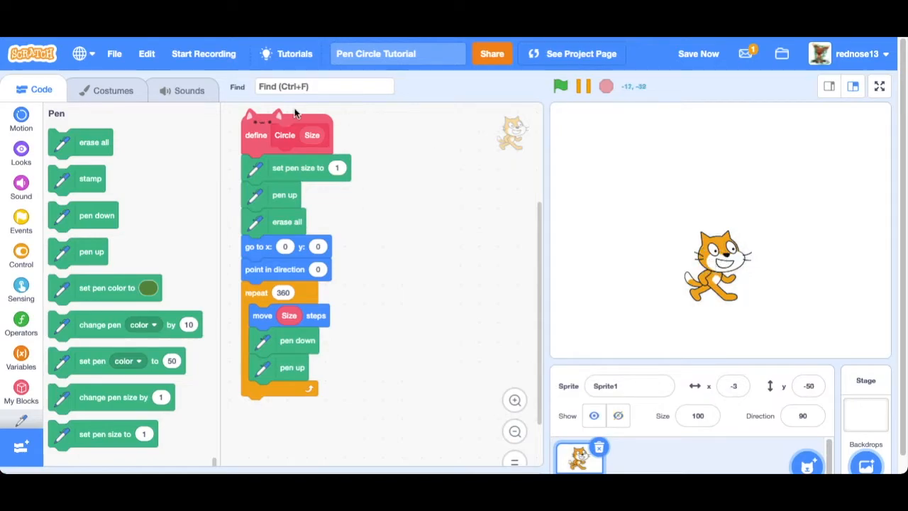
# Step: Add go to x:0 y:0 at the end of the loop and reposition the cat around the stage
pyautogui.click(19, 120)
pyautogui.write('1')
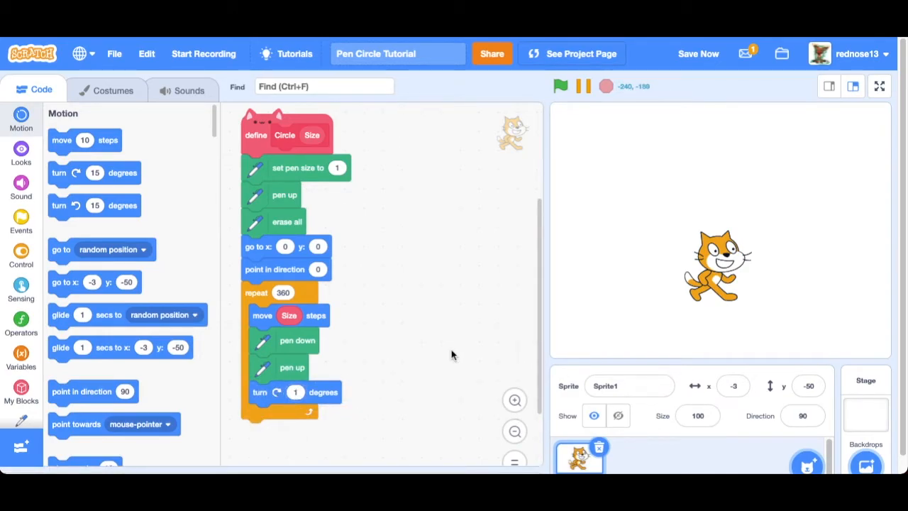
pyautogui.moveTo(119, 324)
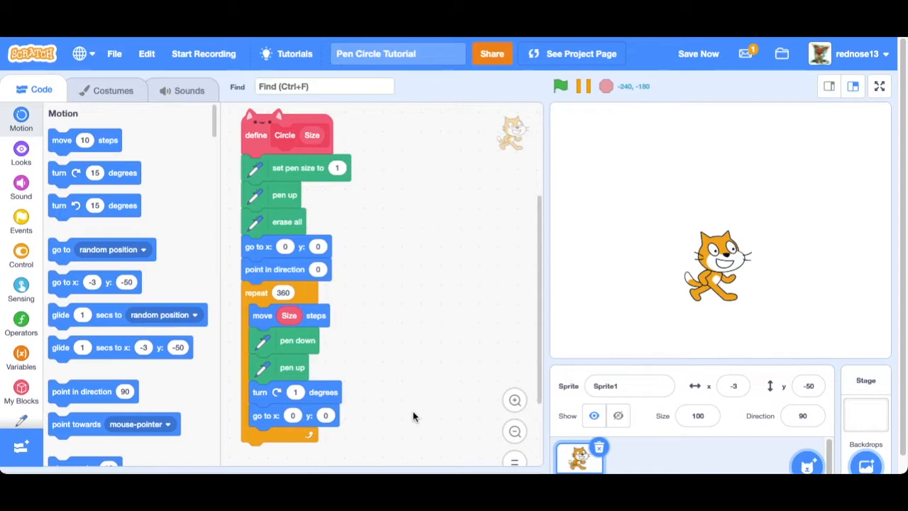
pyautogui.moveTo(718, 276)
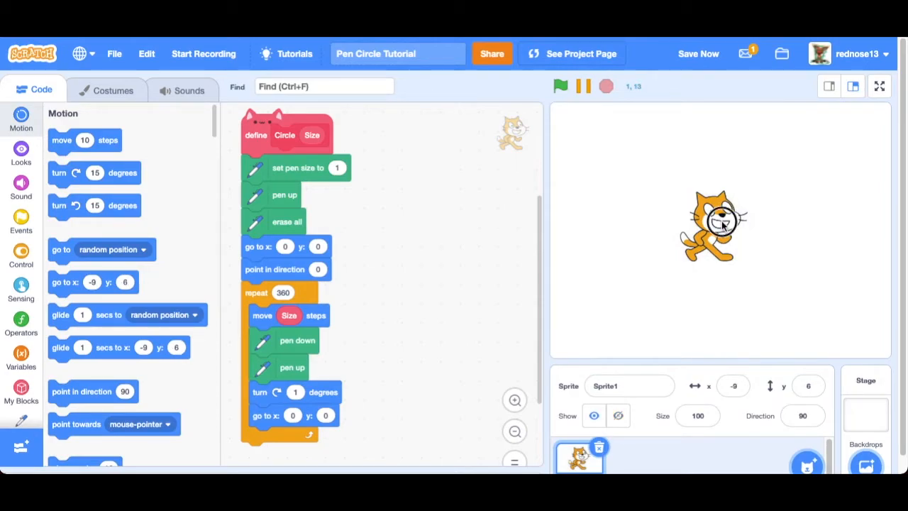
pyautogui.moveTo(716, 225); pyautogui.dragTo(723, 272)
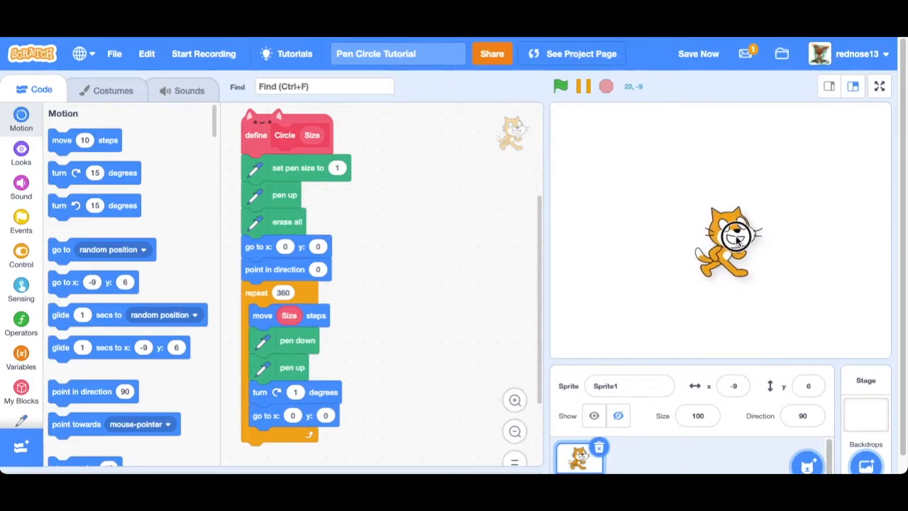
pyautogui.moveTo(738, 238); pyautogui.dragTo(638, 337)
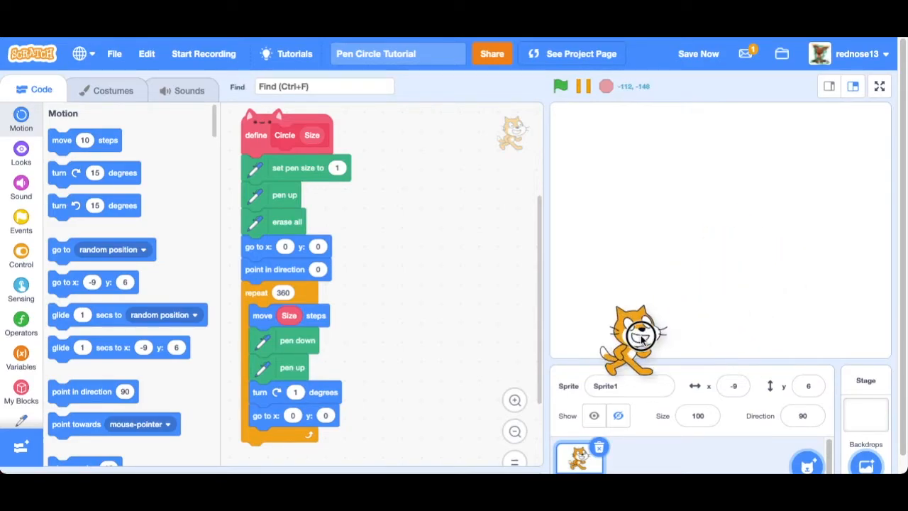
pyautogui.moveTo(638, 340); pyautogui.dragTo(695, 291)
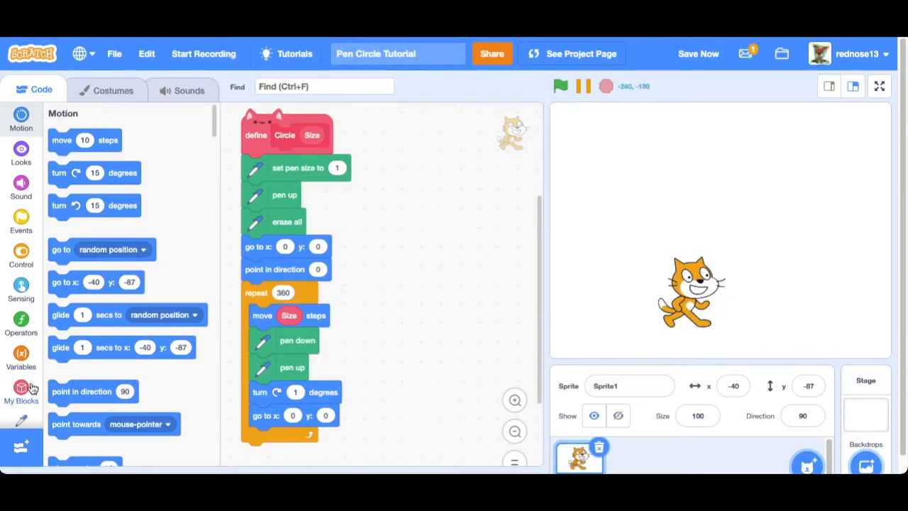
# Step: Place a Circle block with Size 50 in the code area and run it to draw a circle
pyautogui.click(20, 394)
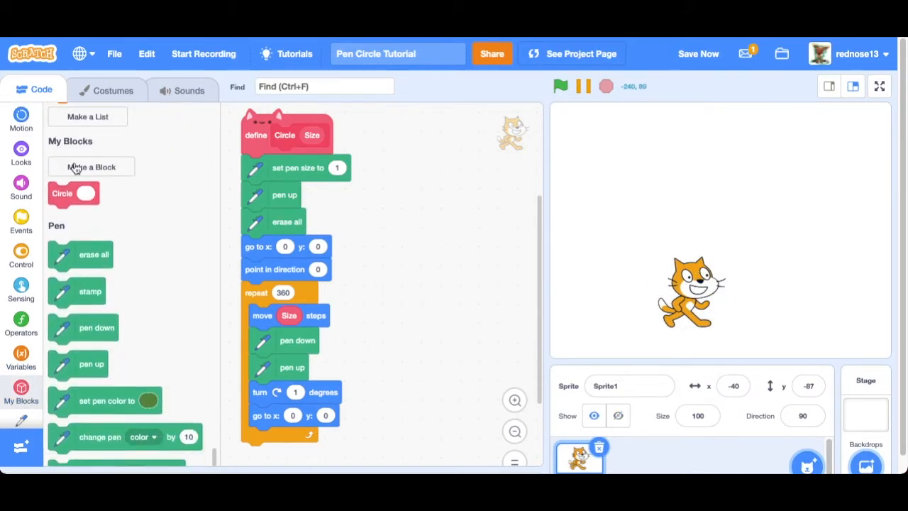
pyautogui.moveTo(73, 193); pyautogui.dragTo(465, 227)
pyautogui.write('5')
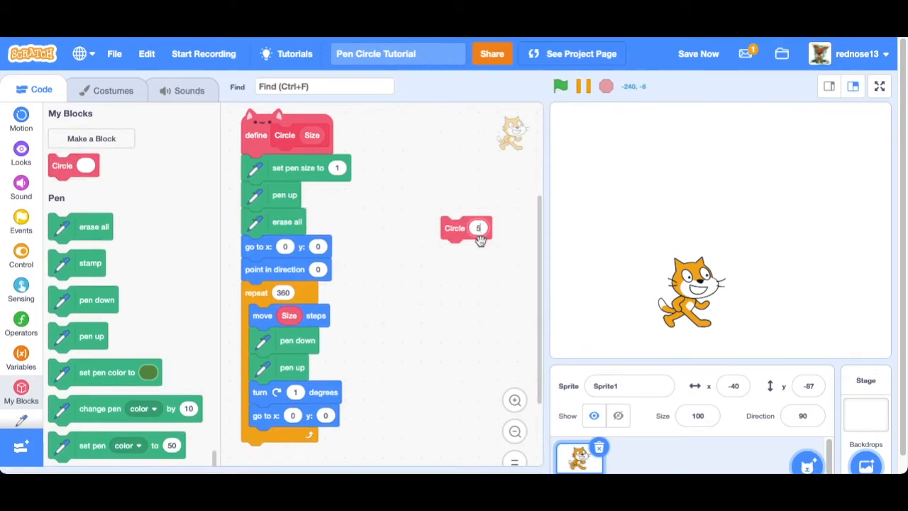
pyautogui.click(454, 227)
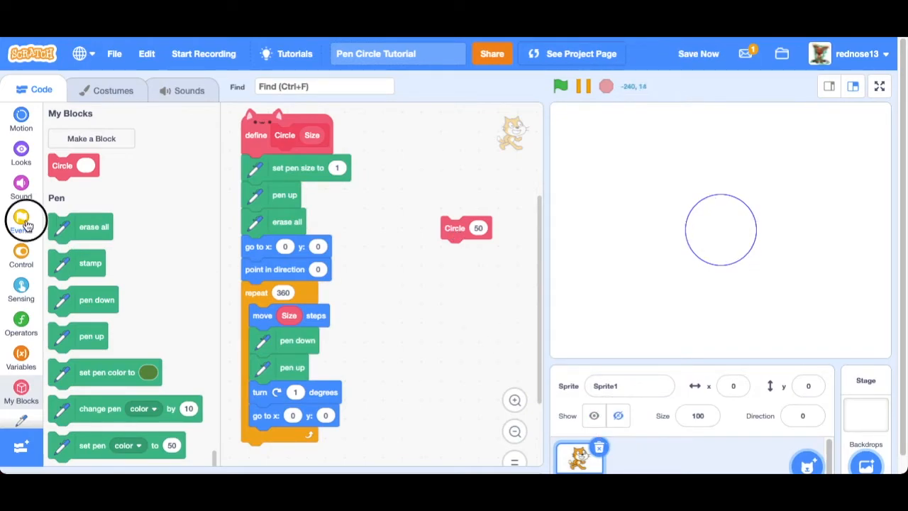
# Step: Wrap the Circle 50 block in a forever loop under a when green flag clicked hat
pyautogui.click(20, 216)
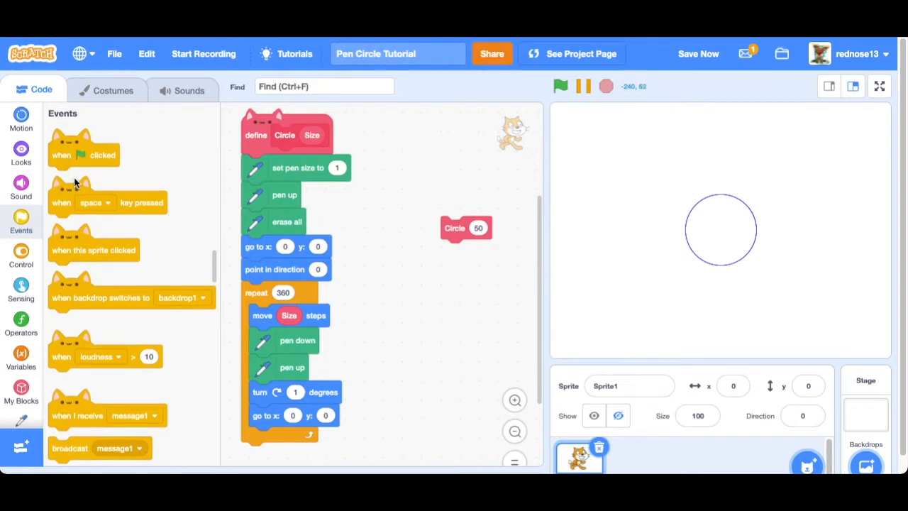
pyautogui.moveTo(84, 155); pyautogui.dragTo(471, 175)
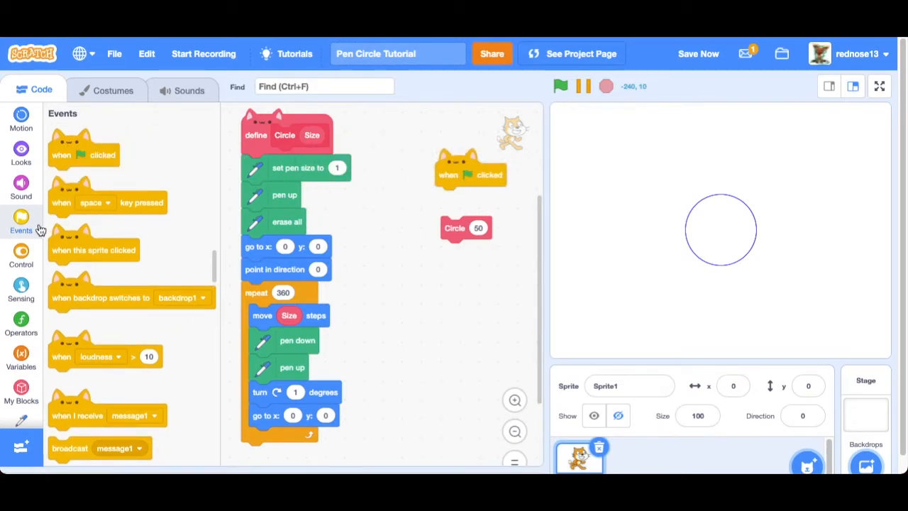
pyautogui.click(20, 256)
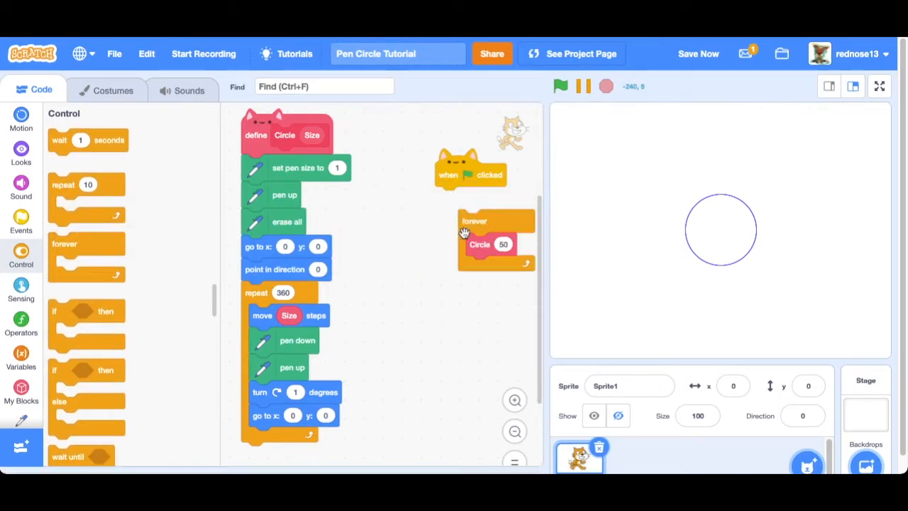
pyautogui.moveTo(473, 221); pyautogui.dragTo(454, 198)
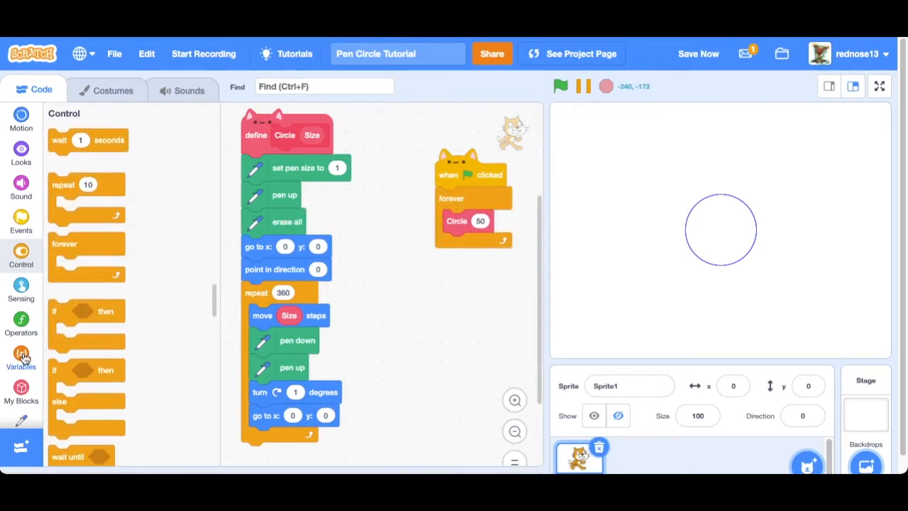
pyautogui.click(20, 357)
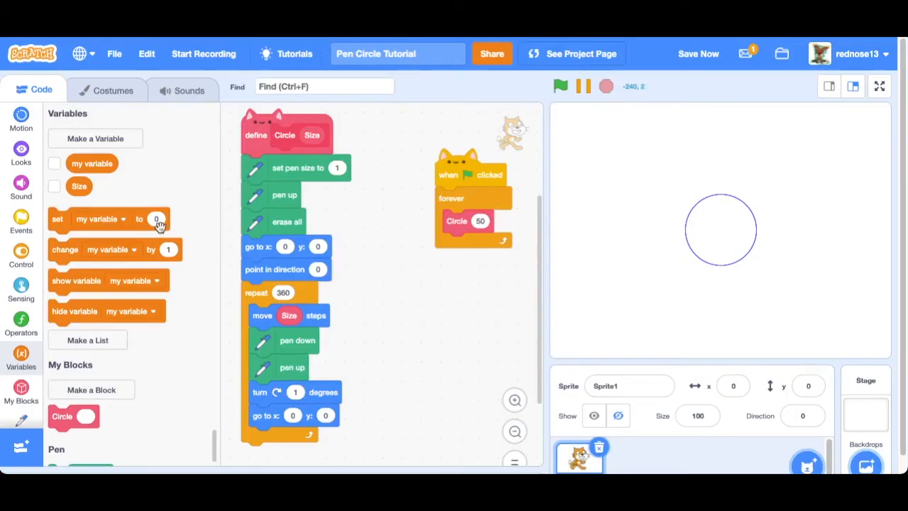
# Step: Show the Size variable as a stage slider and drag it (90, 100, 0, medium) to resize the circle live
pyautogui.click(54, 186)
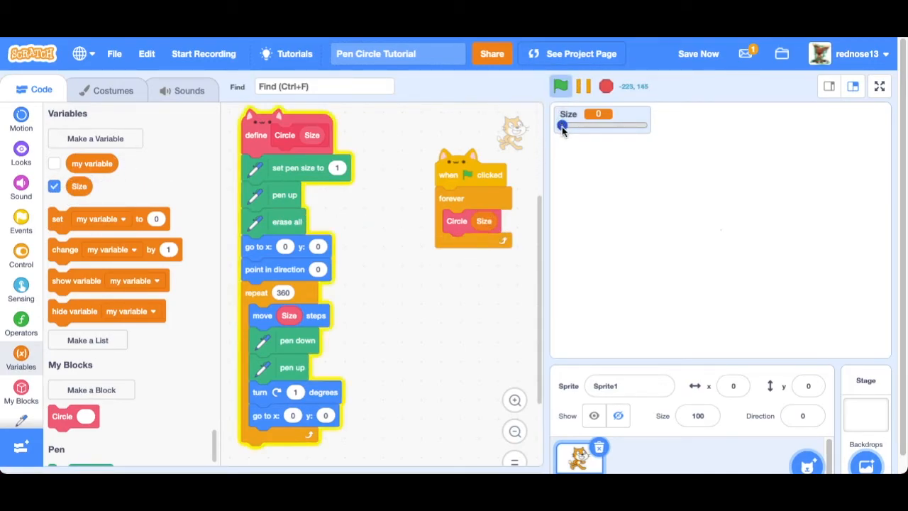
pyautogui.moveTo(561, 125); pyautogui.dragTo(636, 125)
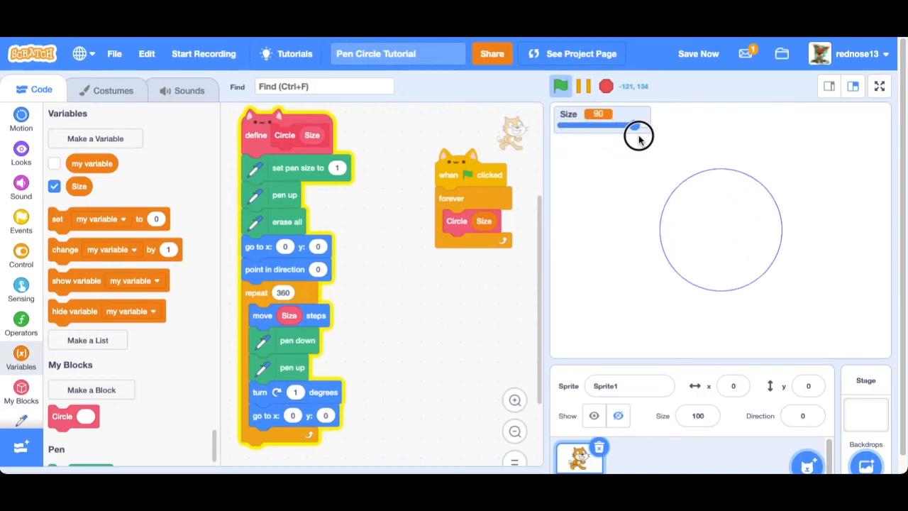
pyautogui.moveTo(638, 125); pyautogui.dragTo(568, 125)
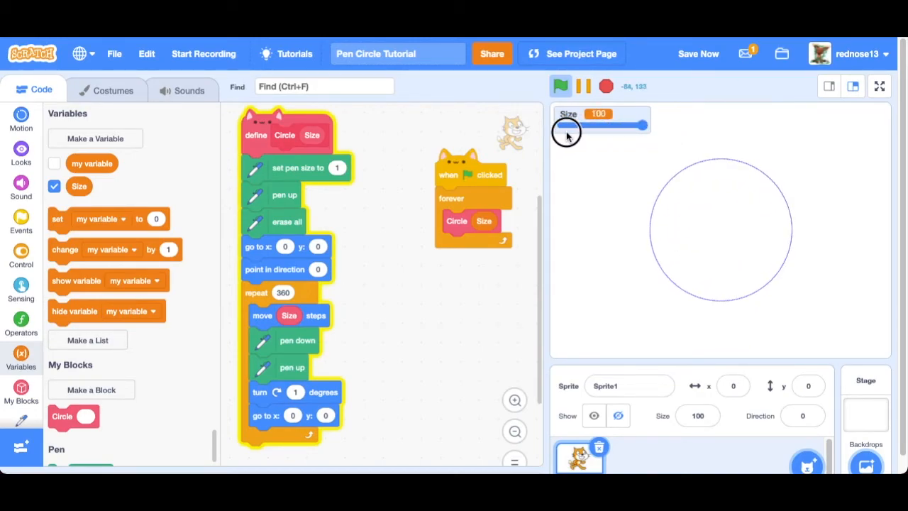
pyautogui.moveTo(621, 125); pyautogui.dragTo(564, 125)
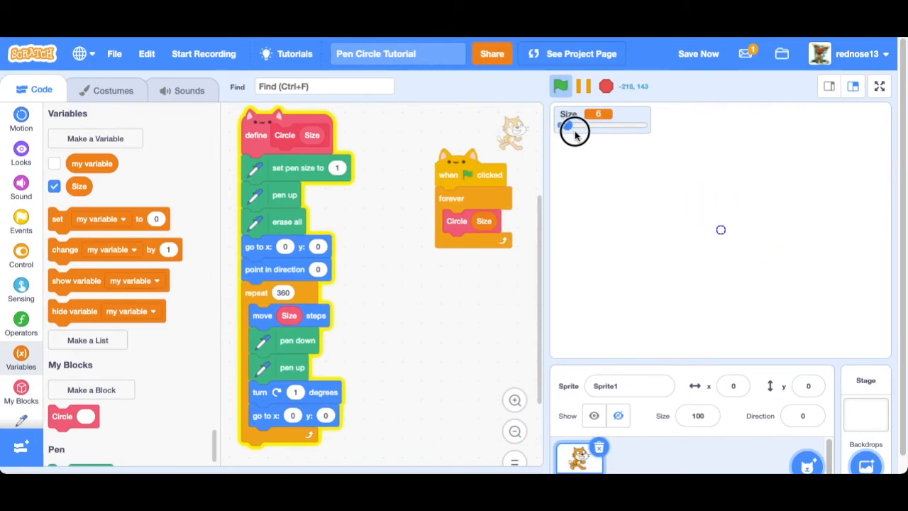
pyautogui.moveTo(567, 126); pyautogui.dragTo(601, 130)
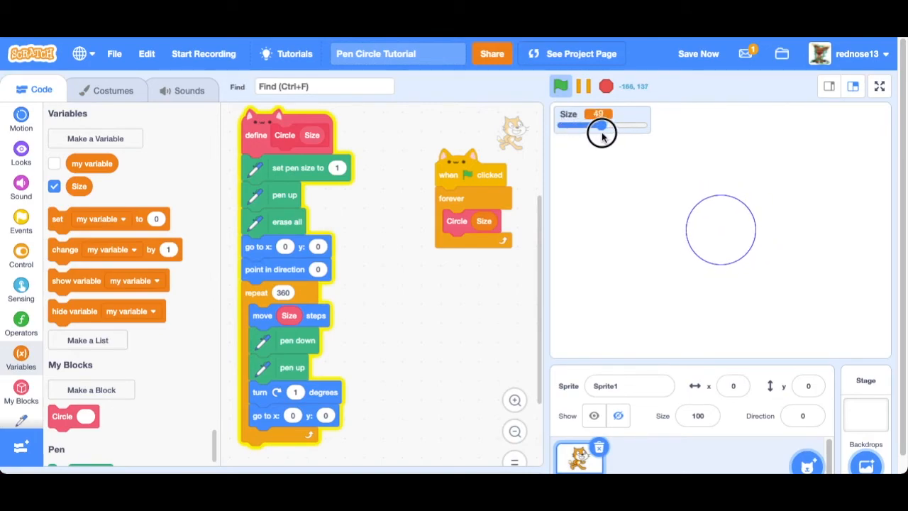